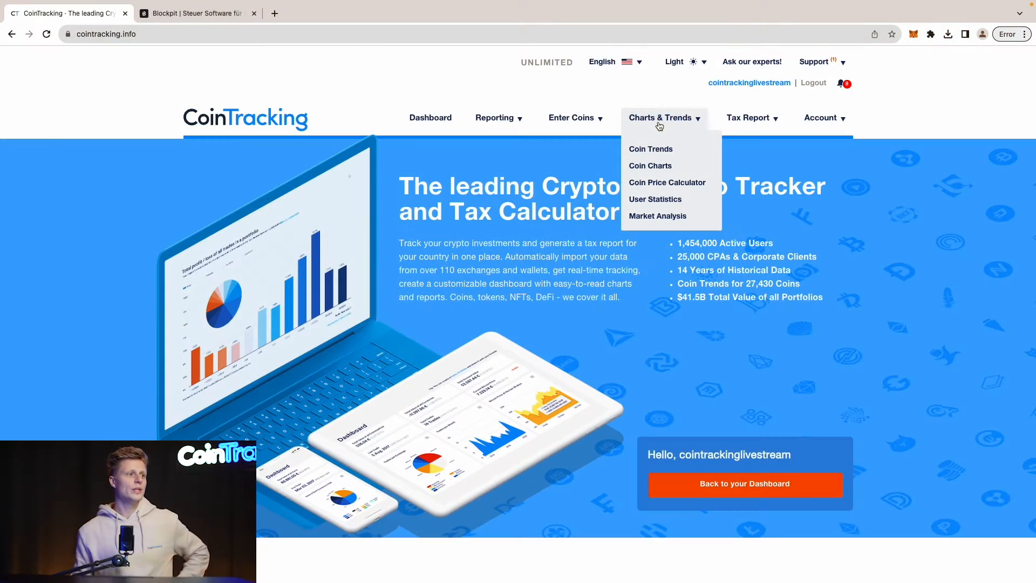
From the Blockpit dashboard, open the Transactions list showing all 5,292 transactions.
left_click(196, 13)
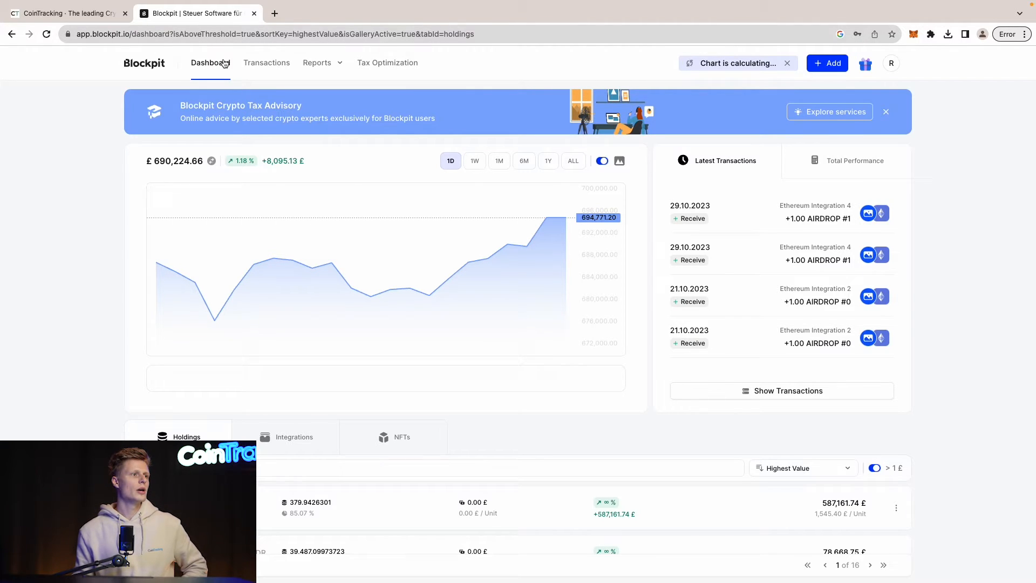
left_click(266, 62)
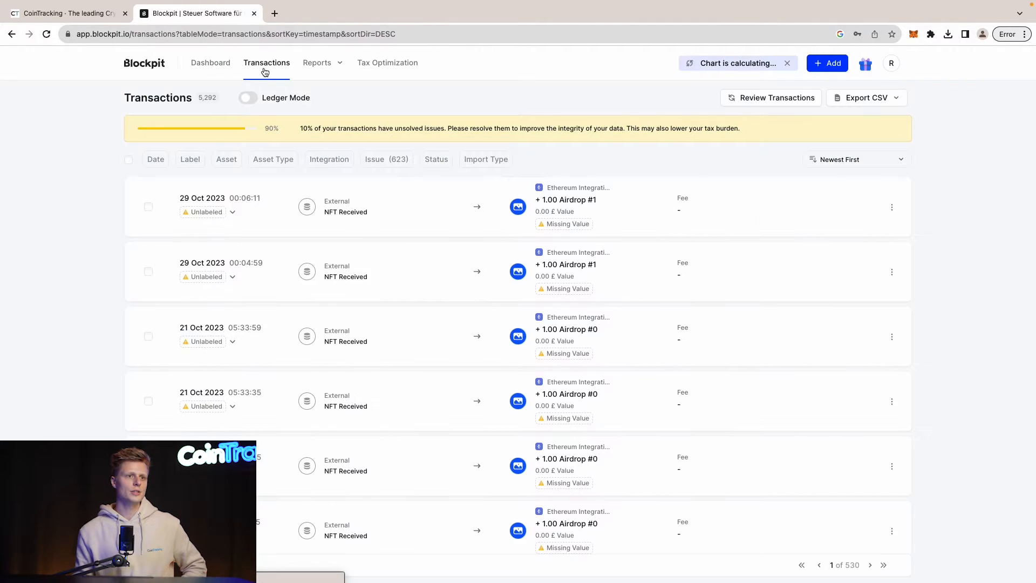
left_click(866, 97)
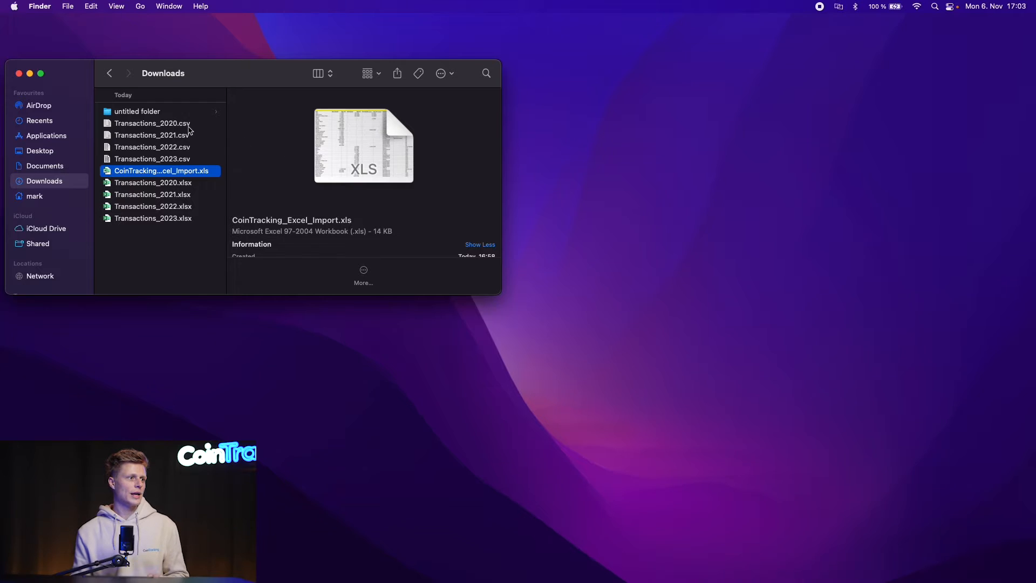
Open Transactions_2020.xlsx from the Downloads folder in Excel.
double_click(153, 182)
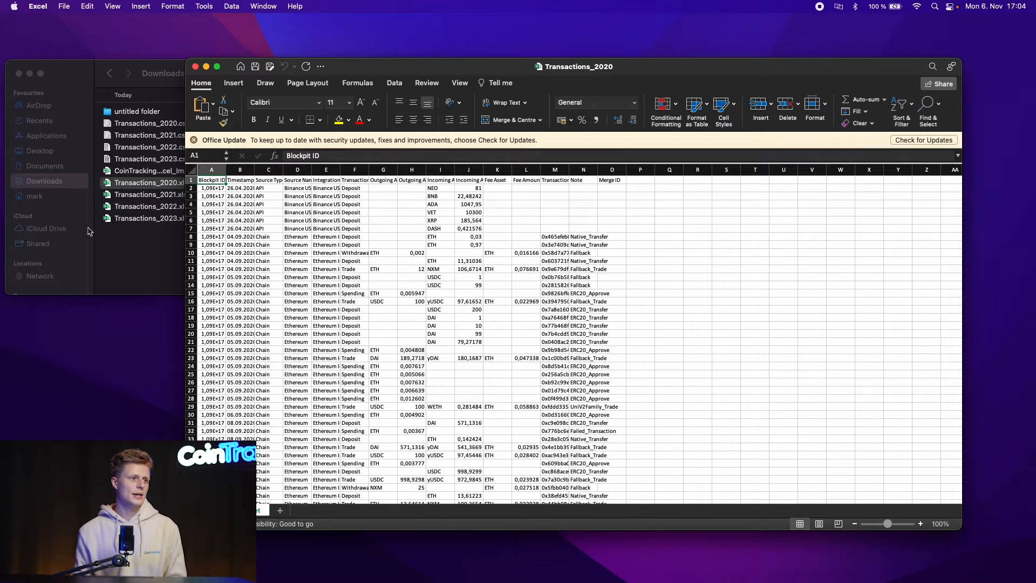
mouse_move(456, 215)
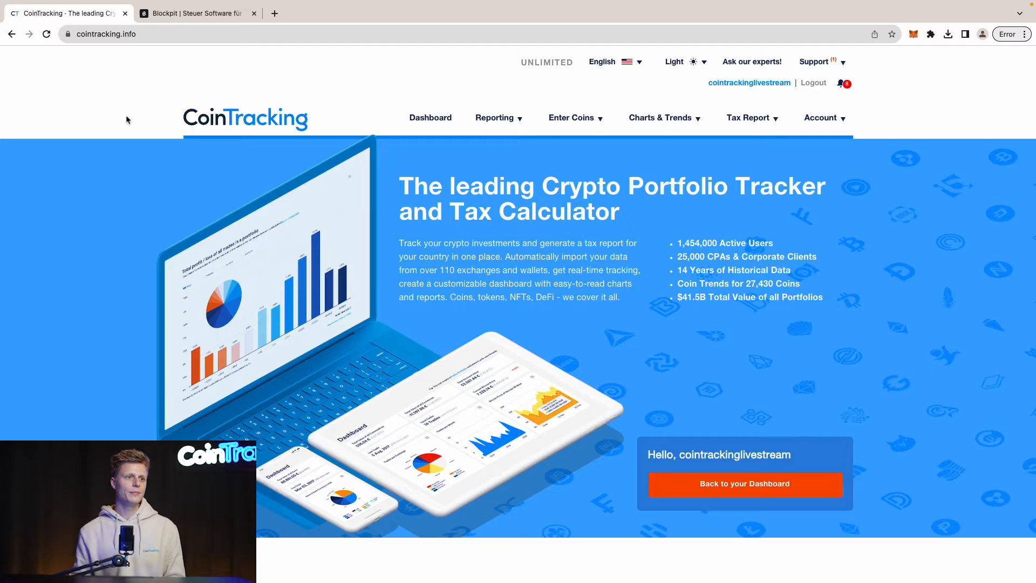
Go to Enter Coins > Bulk Imports > Excel Import and scroll to the upload area.
left_click(571, 117)
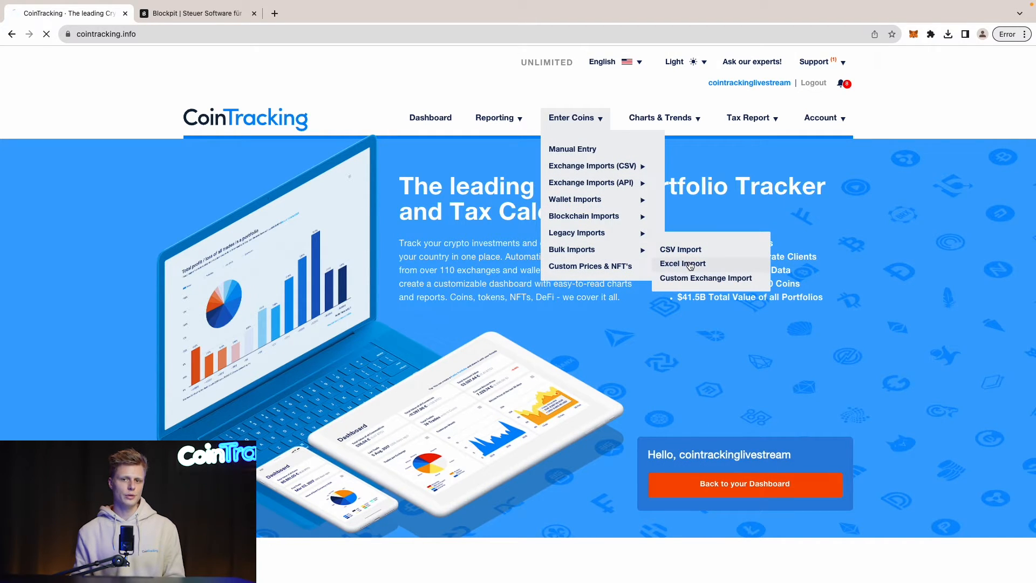
left_click(683, 264)
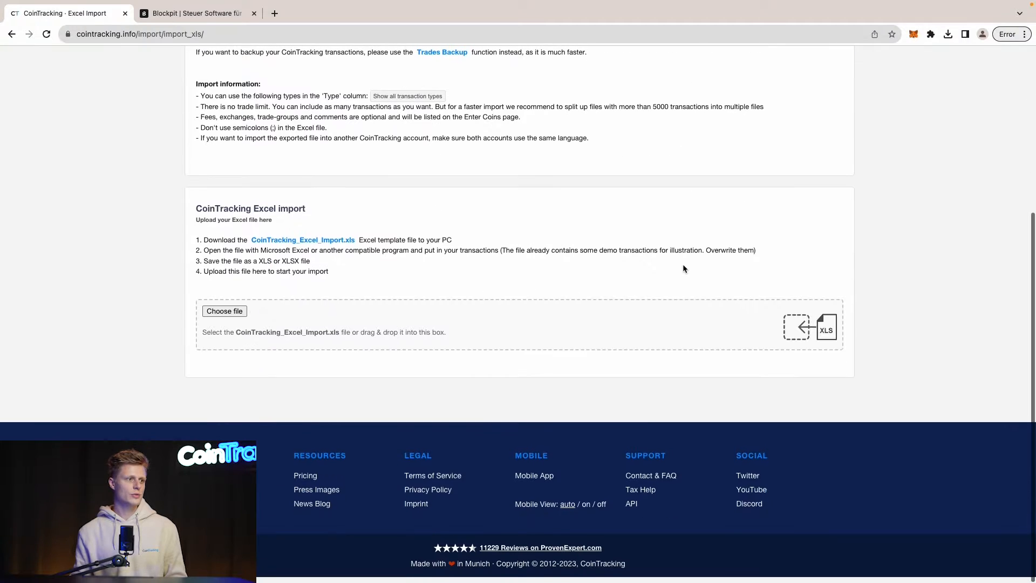
scroll("down", 3)
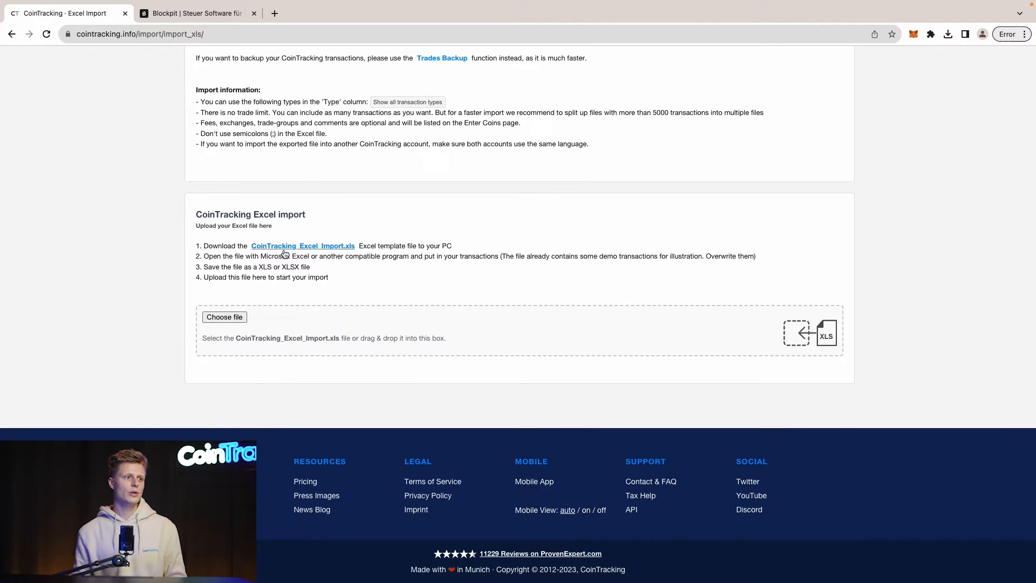
mouse_move(339, 253)
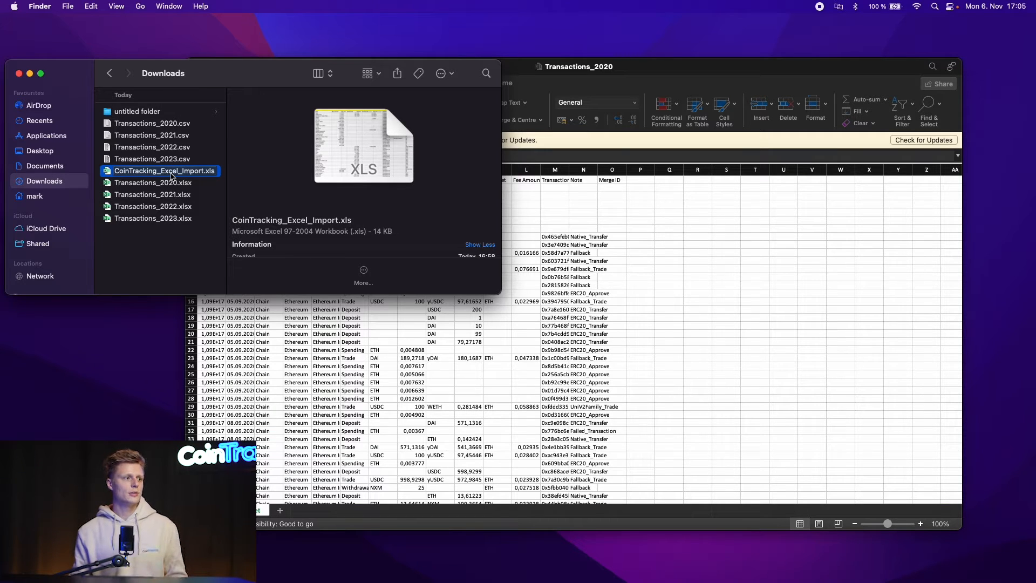
Open CoinTracking_Excel_Import.xls from Finder in Microsoft Excel.
double_click(165, 171)
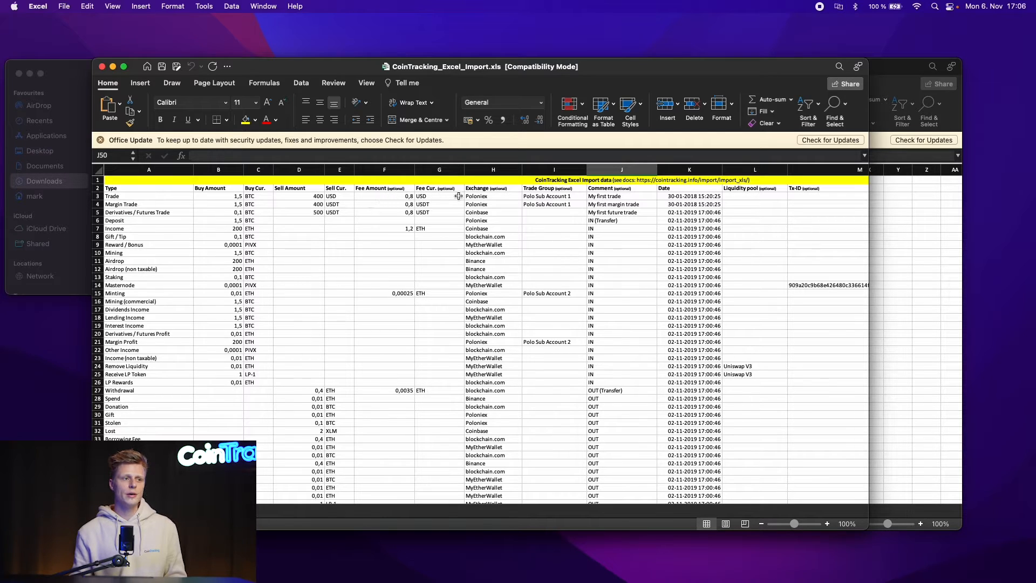
mouse_move(593, 195)
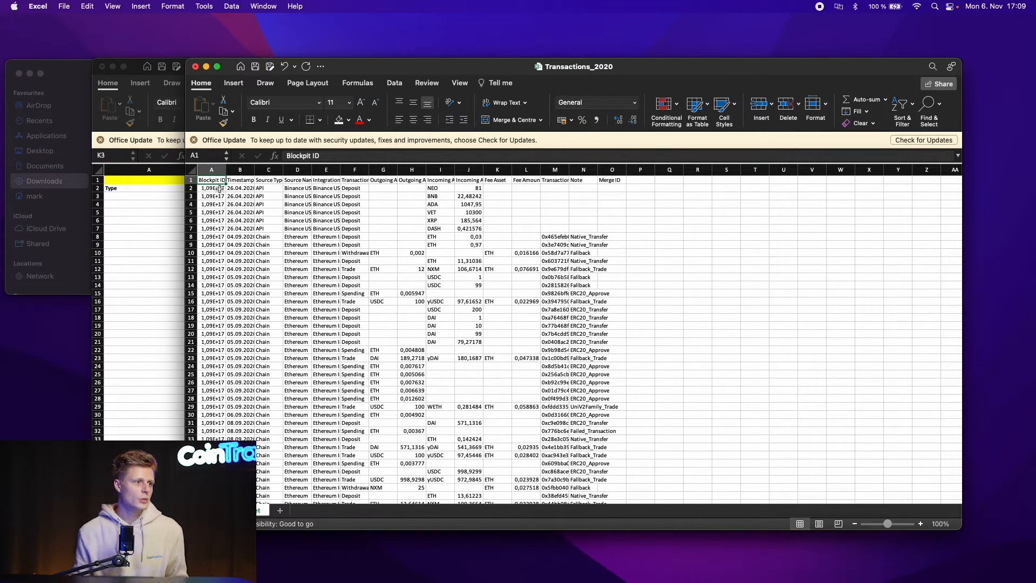
Fill the Timestamp, Source Name, Transaction Type and asset/fee header cells yellow.
left_click(348, 119)
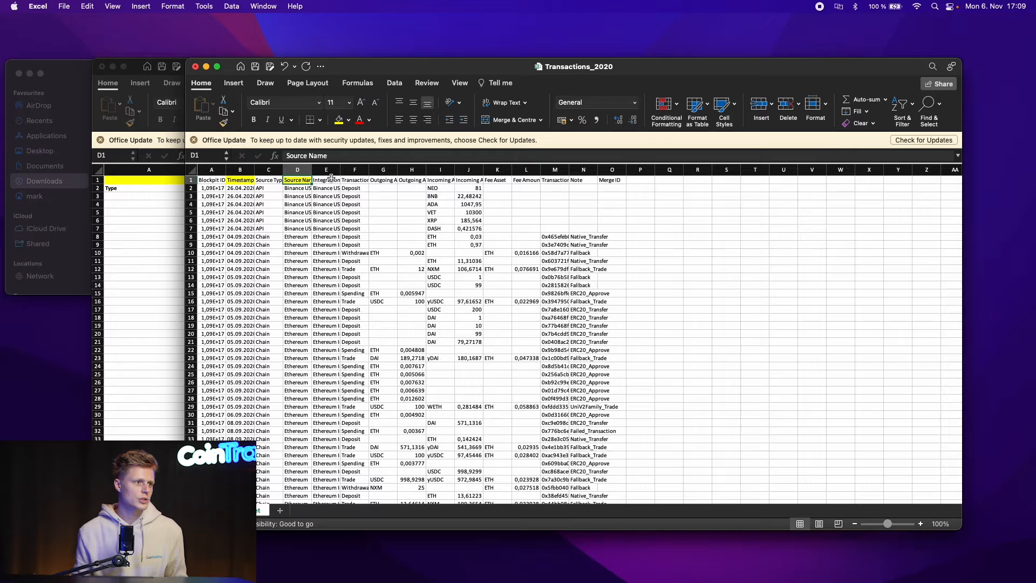
left_click(355, 180)
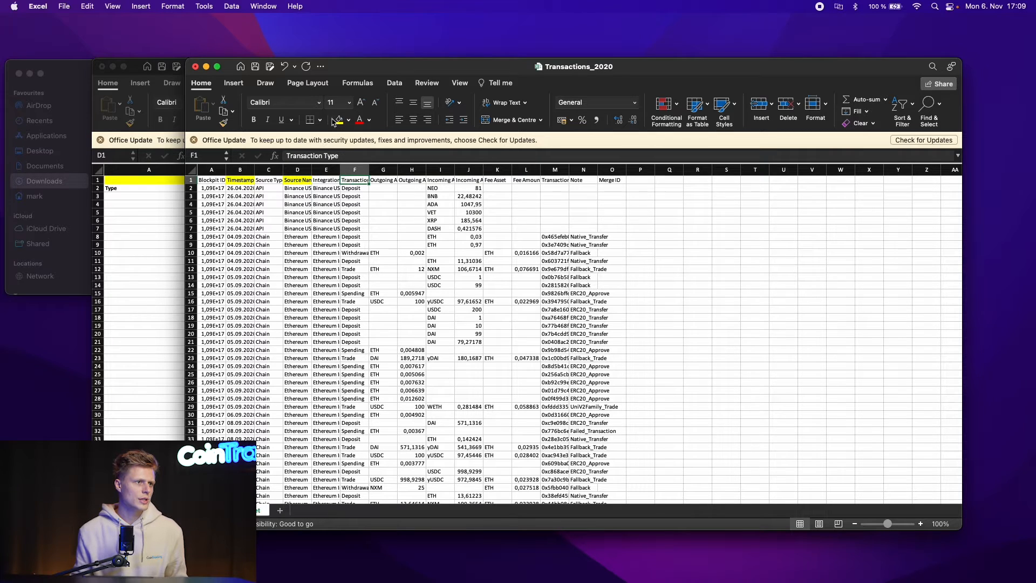
left_click_drag(354, 179, 383, 179)
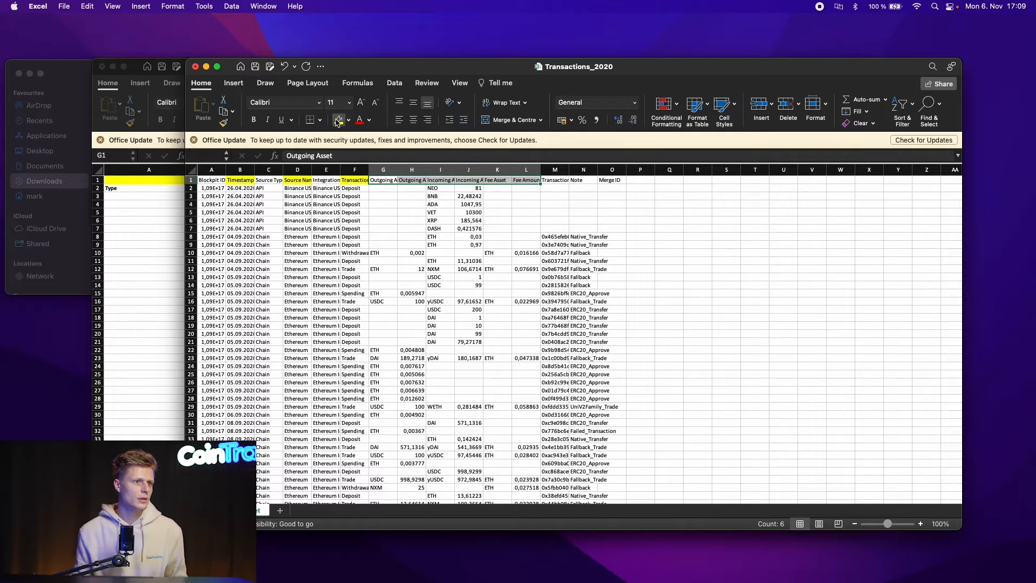
left_click(554, 180)
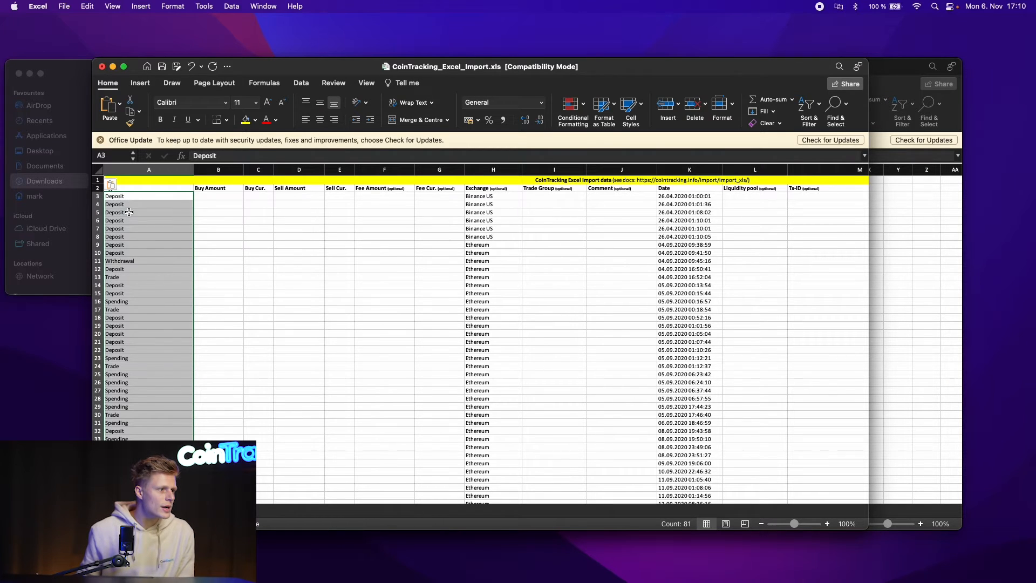
Review the pasted 2020 Type, Exchange and Date rows and select column A.
scroll("down", 3)
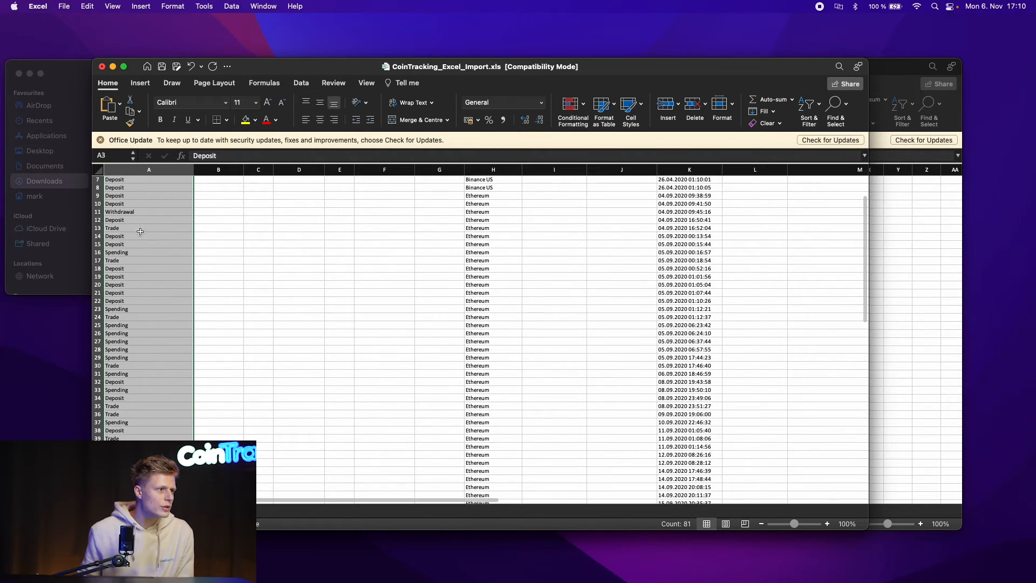
scroll("down", 3)
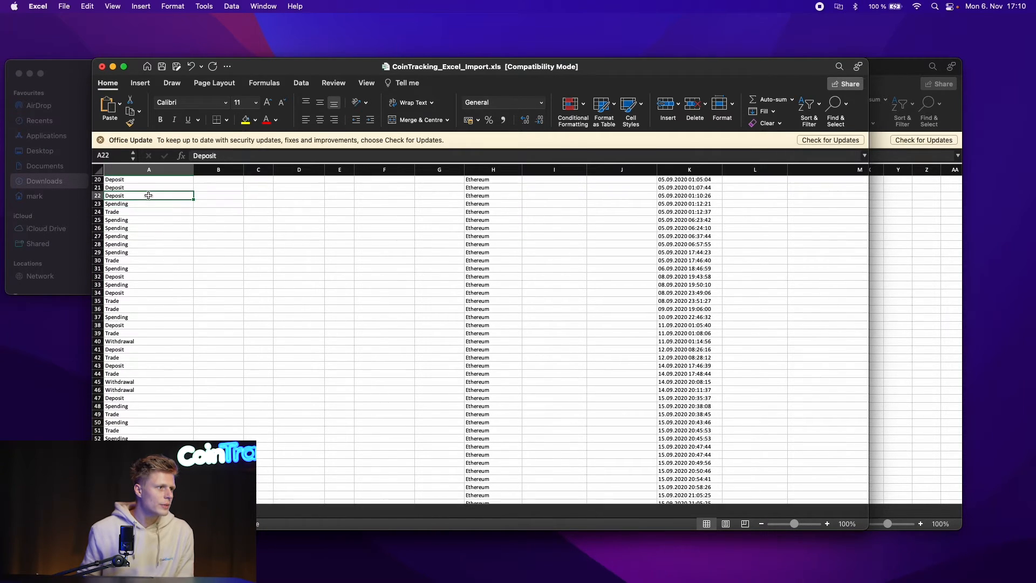
left_click(148, 203)
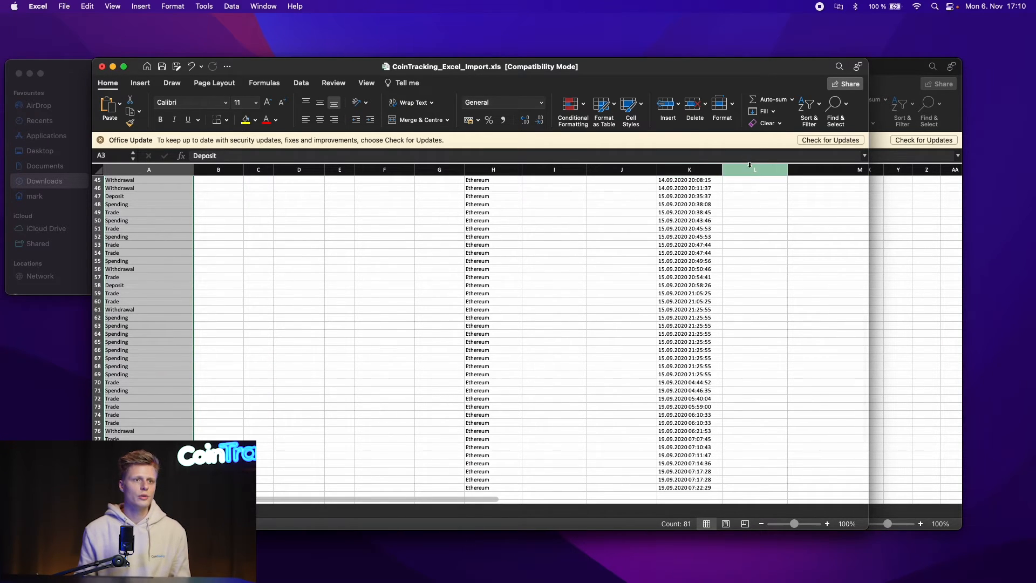
Replace all 24 'Spending' entries with 'Spend' via Find & Replace.
left_click(835, 107)
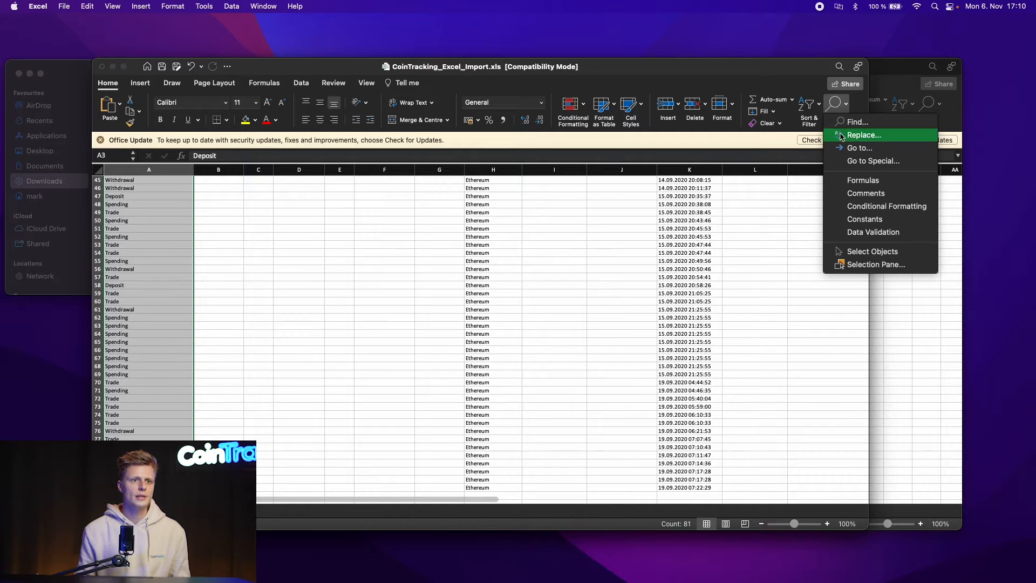
left_click(864, 135)
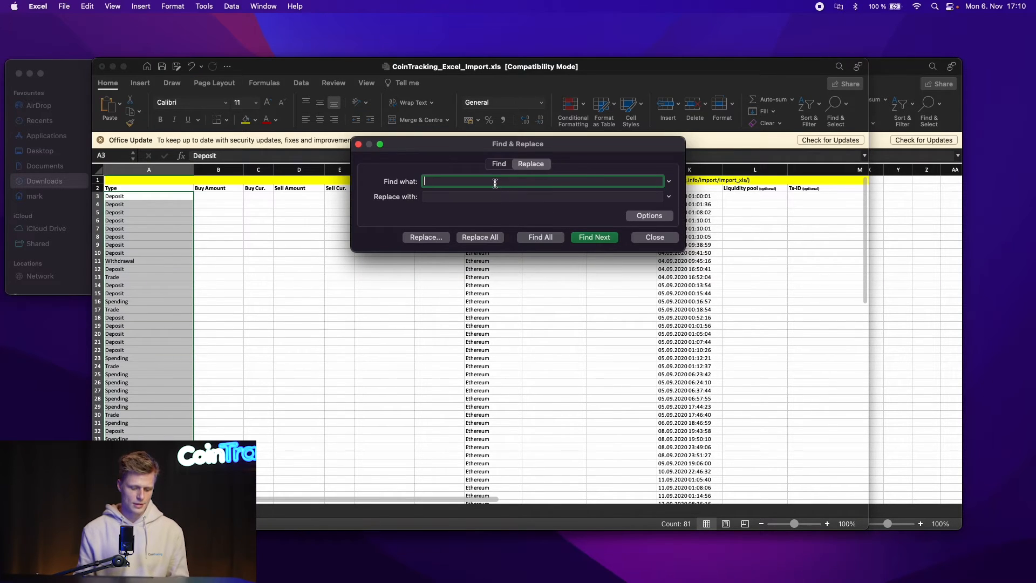
type("Spending")
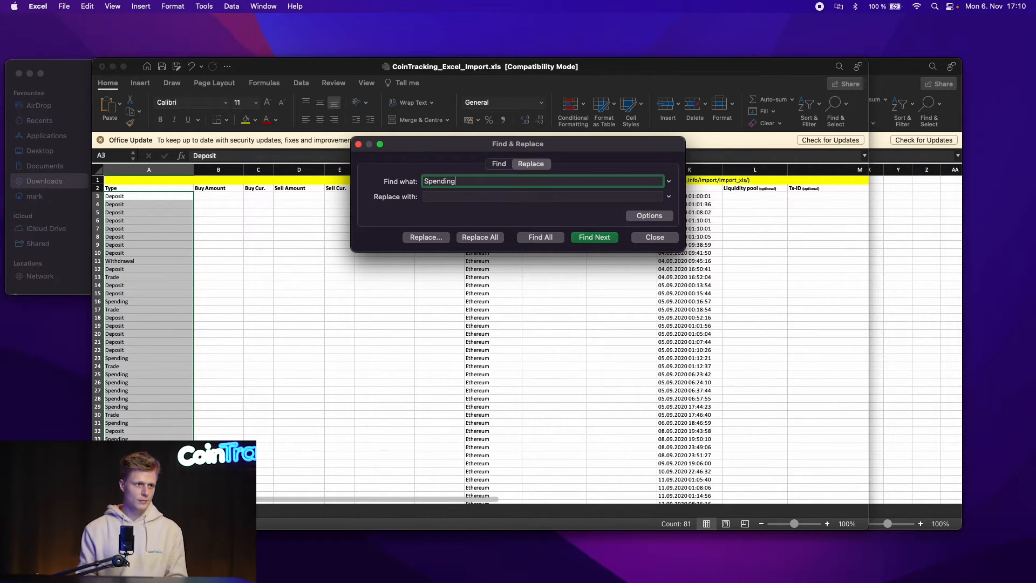
type("Spend")
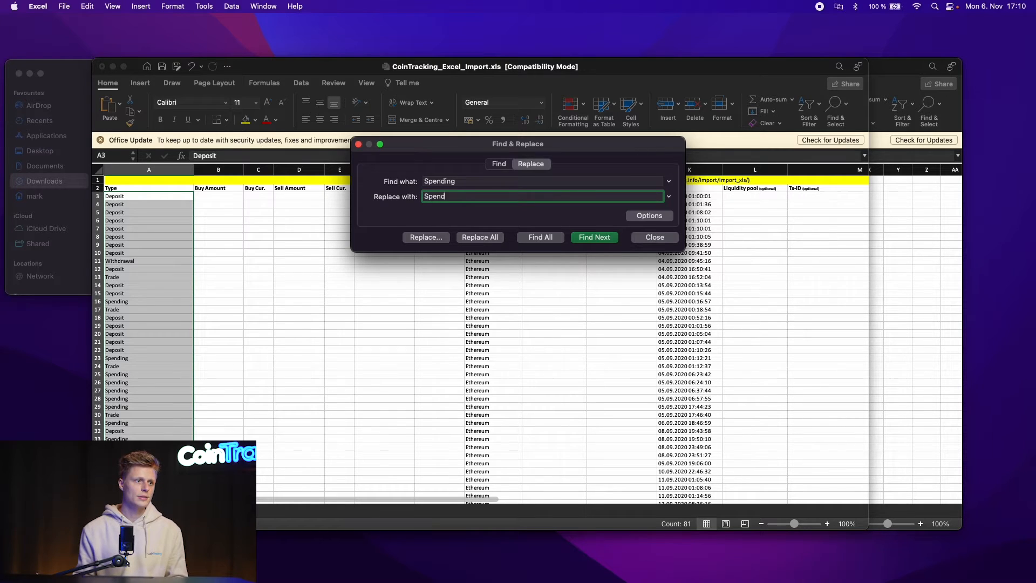
left_click(480, 236)
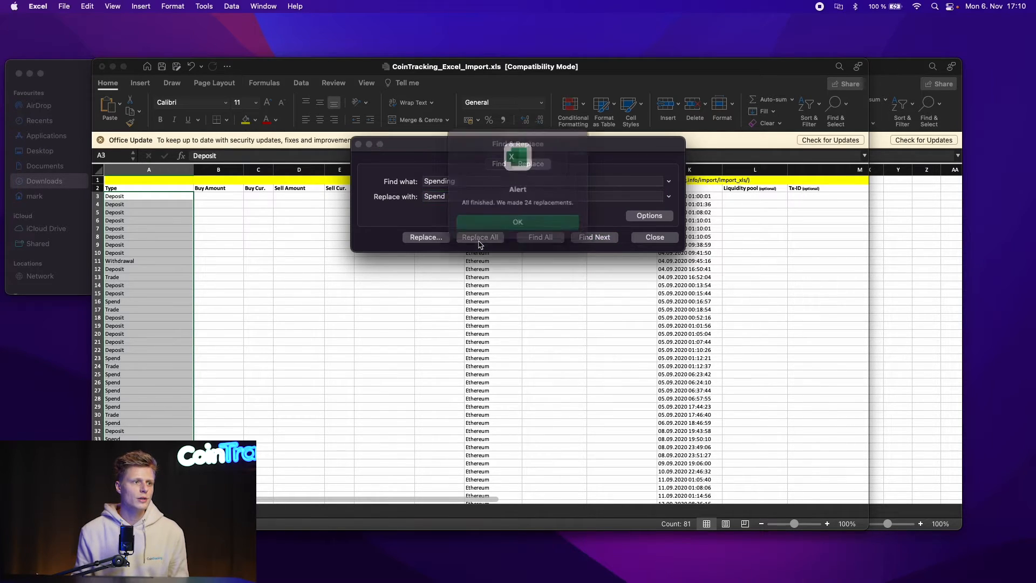
left_click(518, 222)
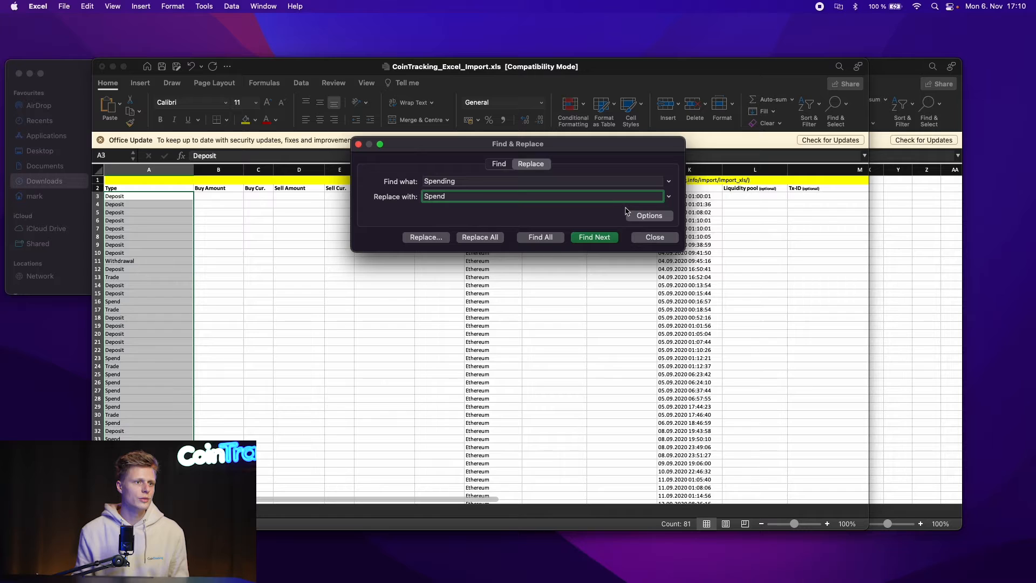
left_click(653, 237)
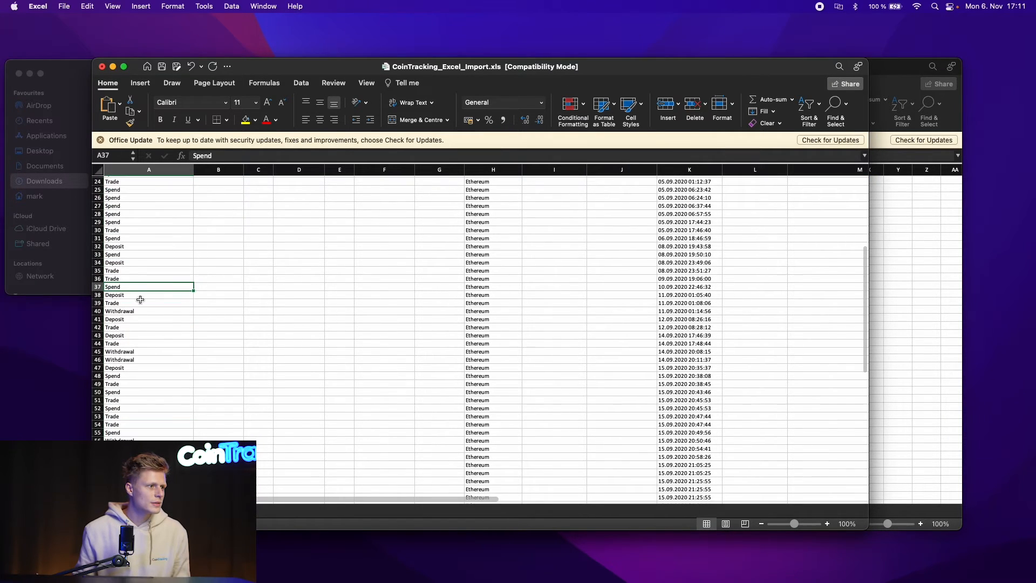
Scroll through the pasted Sell Amount and Sell Cur. values like ETH, USDC, DAI.
scroll("down", 3)
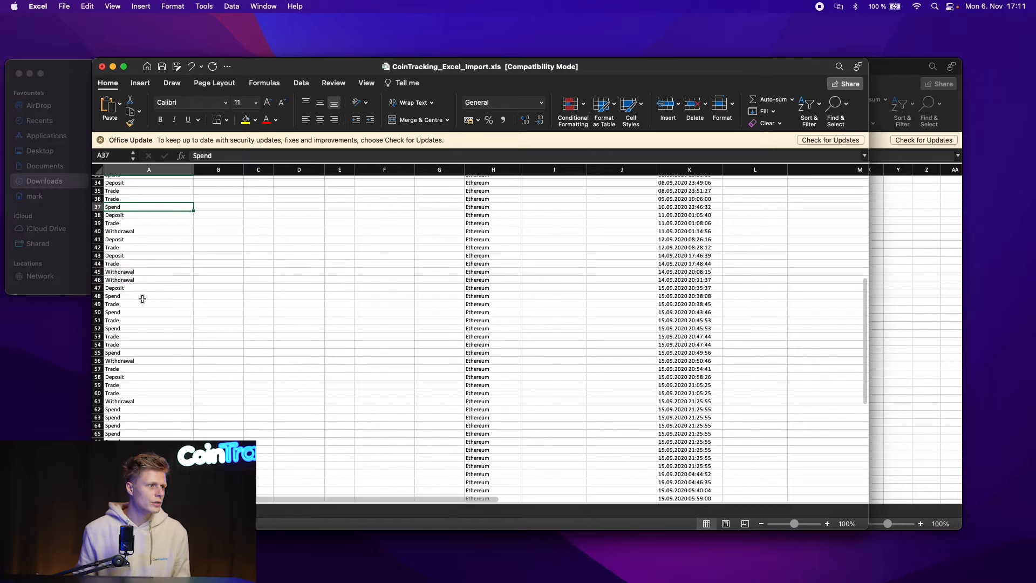
scroll("down", 3)
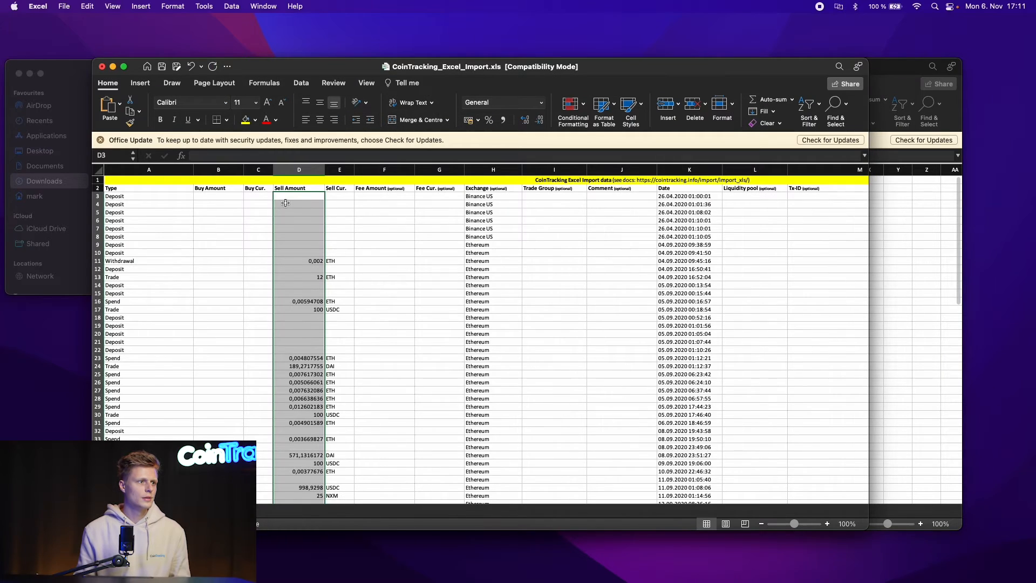
Paste incoming amounts/assets and fee amounts/assets into template columns B, C, F and G.
left_click(258, 195)
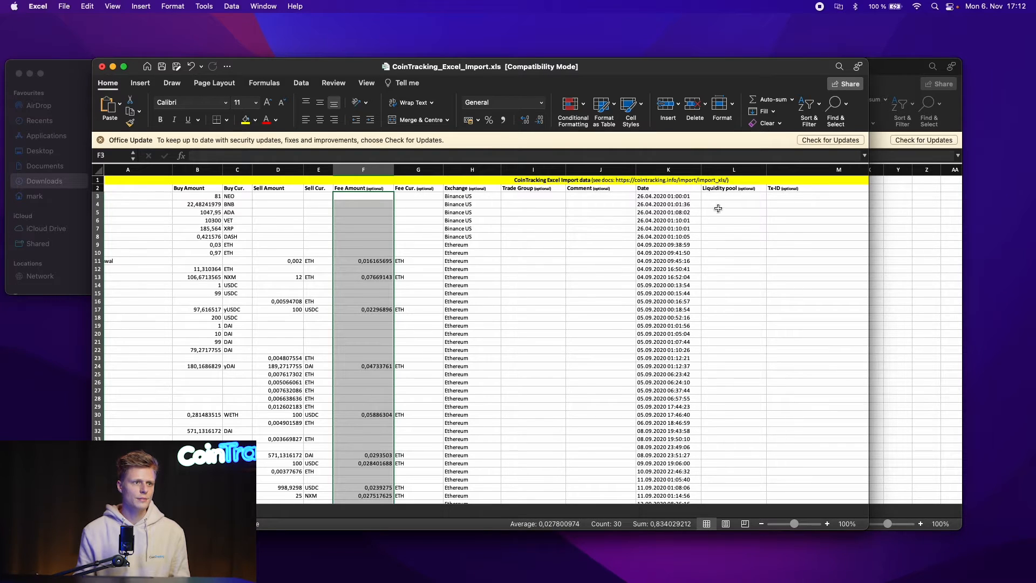
mouse_move(764, 200)
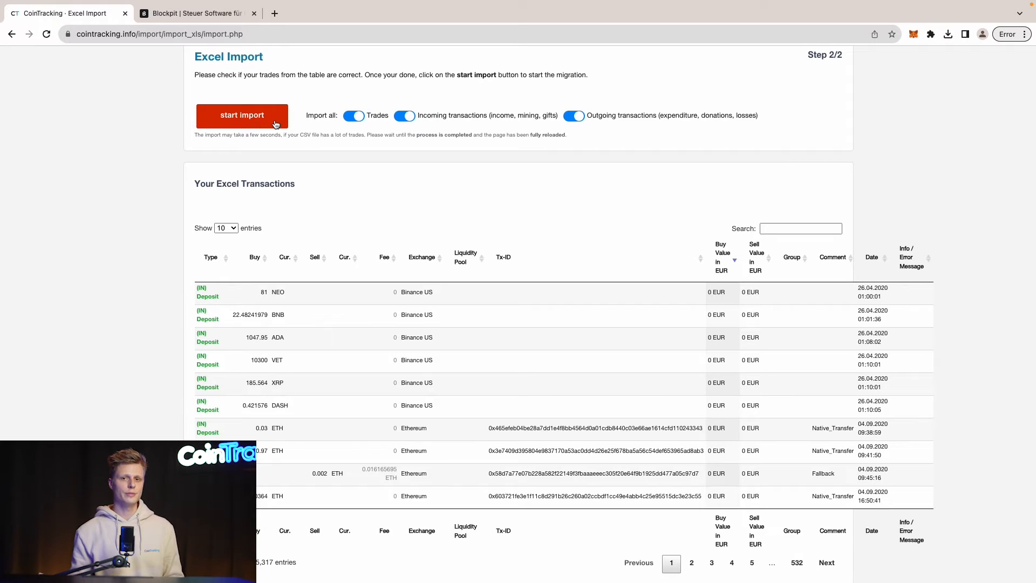
Start the import, sort by status to confirm 'import done', then open Enter Coins.
left_click(242, 115)
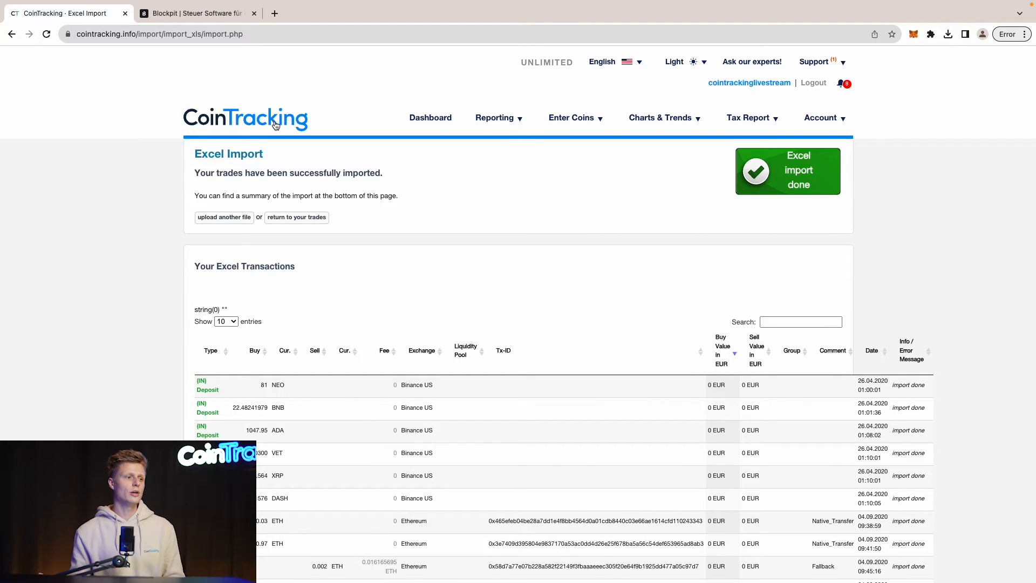
mouse_move(677, 235)
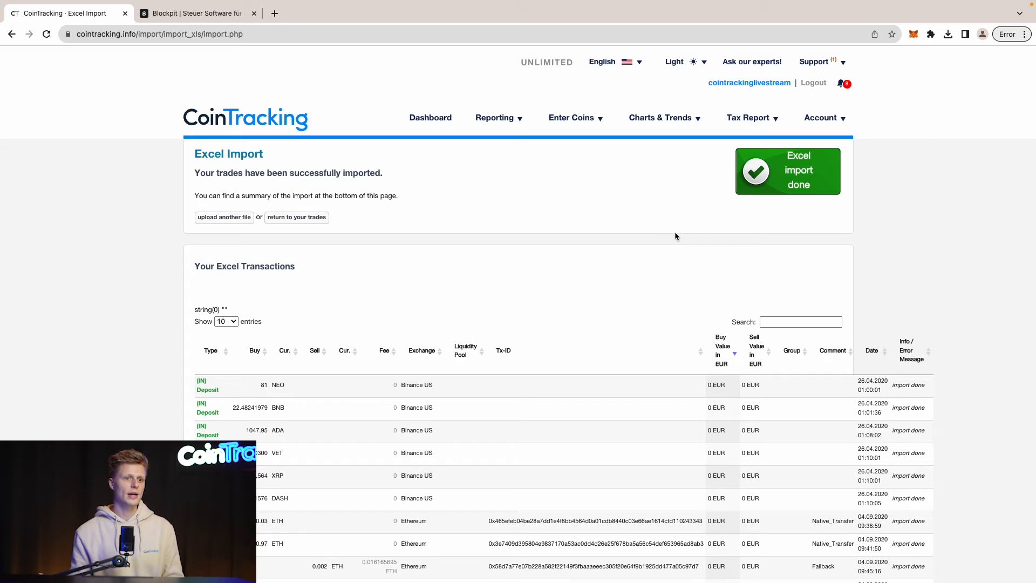
scroll("down", 3)
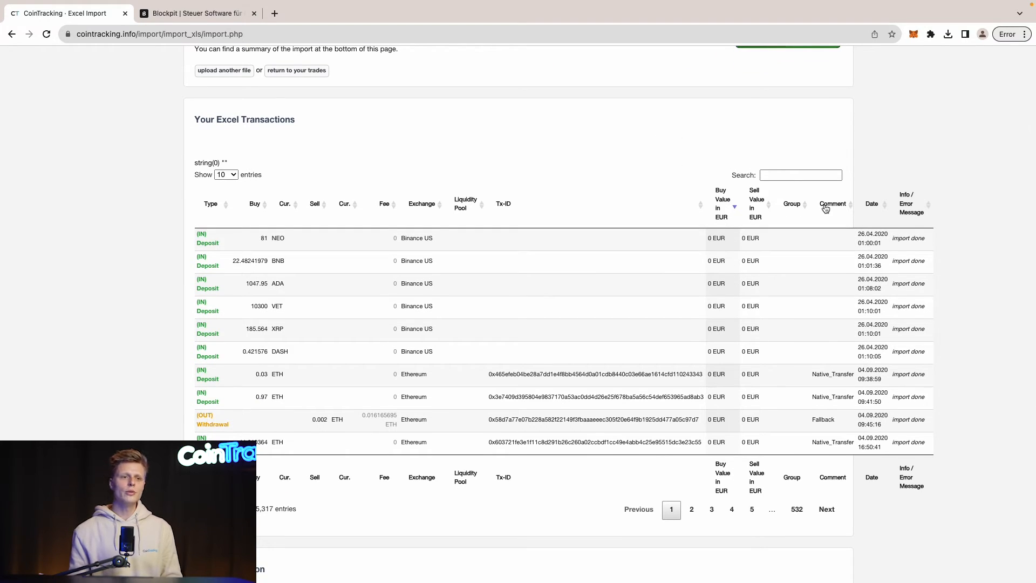
mouse_move(926, 200)
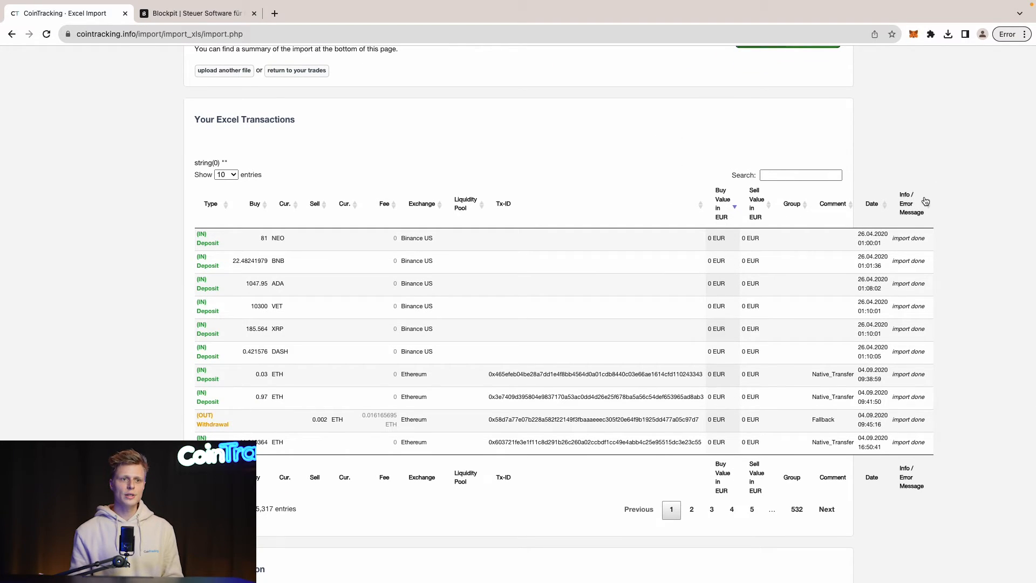
left_click(910, 203)
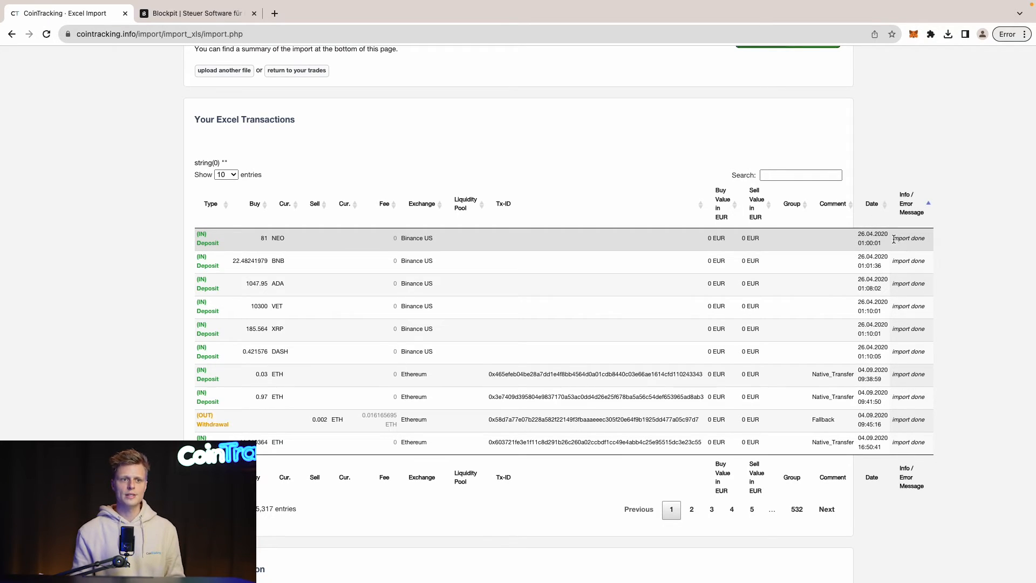
left_click(571, 118)
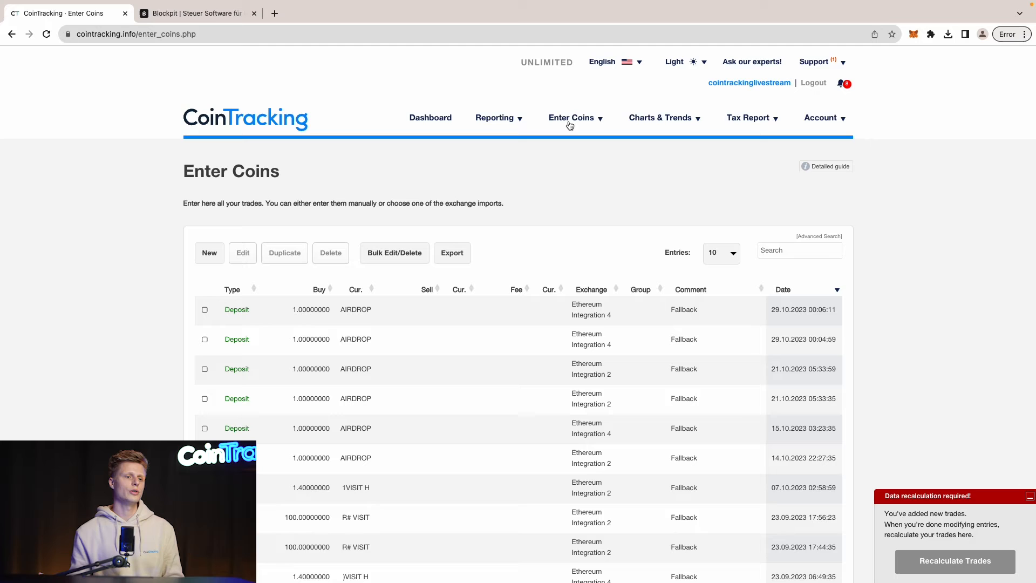
Open the Balance by Exchange report to review Binance US coin balances in EUR and BTC.
scroll("down", 3)
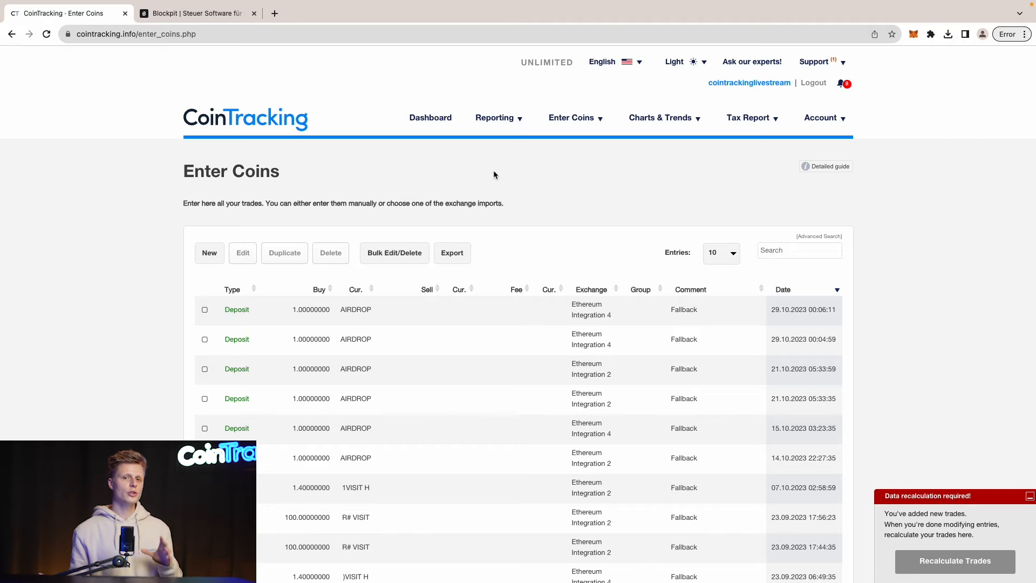
left_click(495, 118)
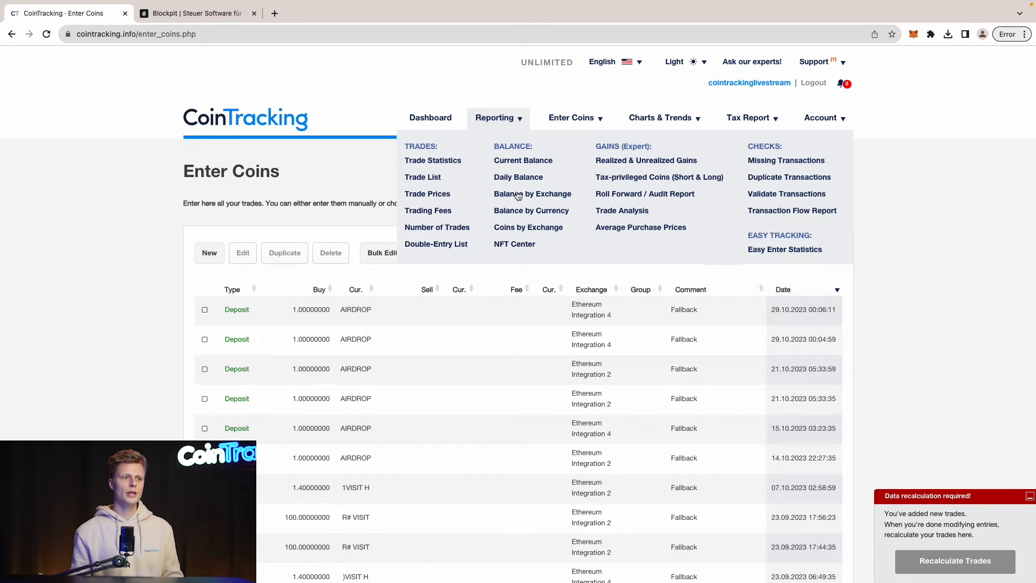
left_click(532, 193)
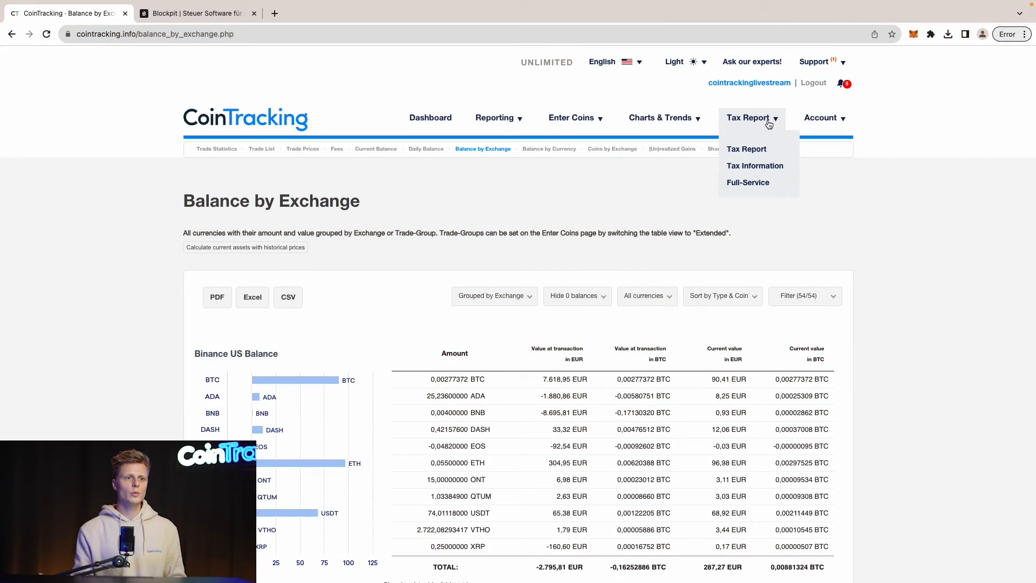
Generate a Germany FIFO 2022 tax report with depot separation off, covering 909 trades.
left_click(746, 149)
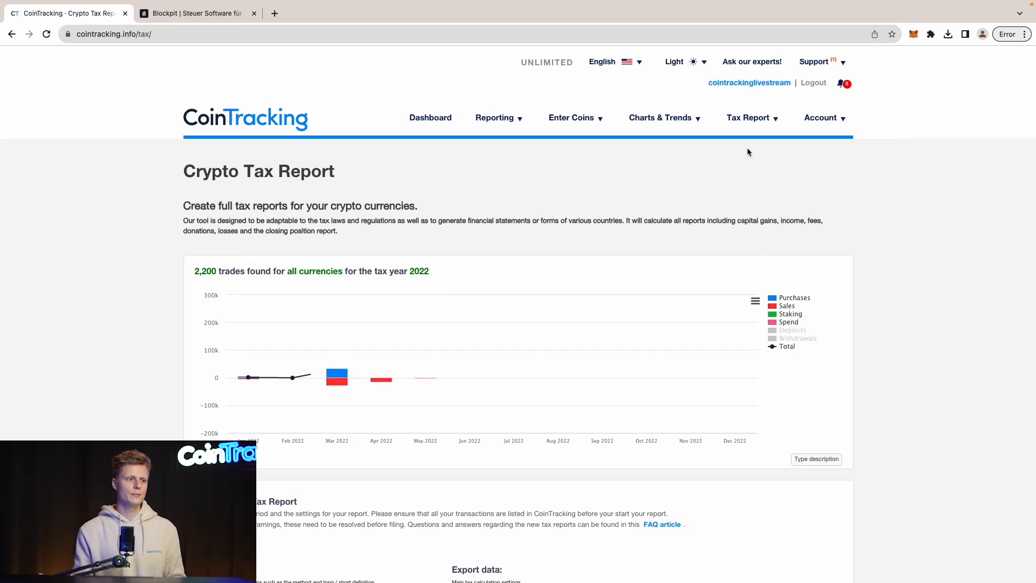
scroll("down", 3)
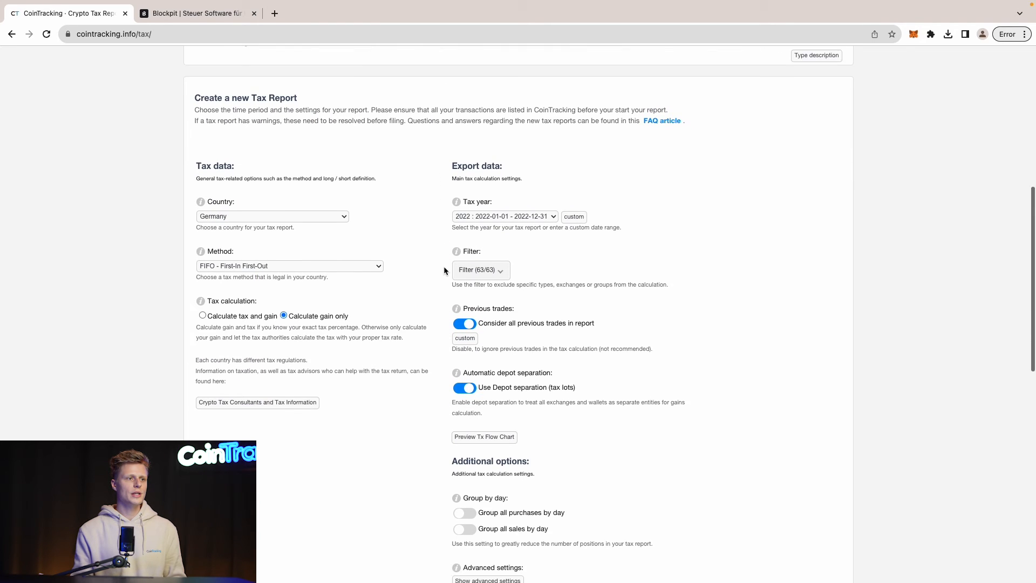
scroll("down", 3)
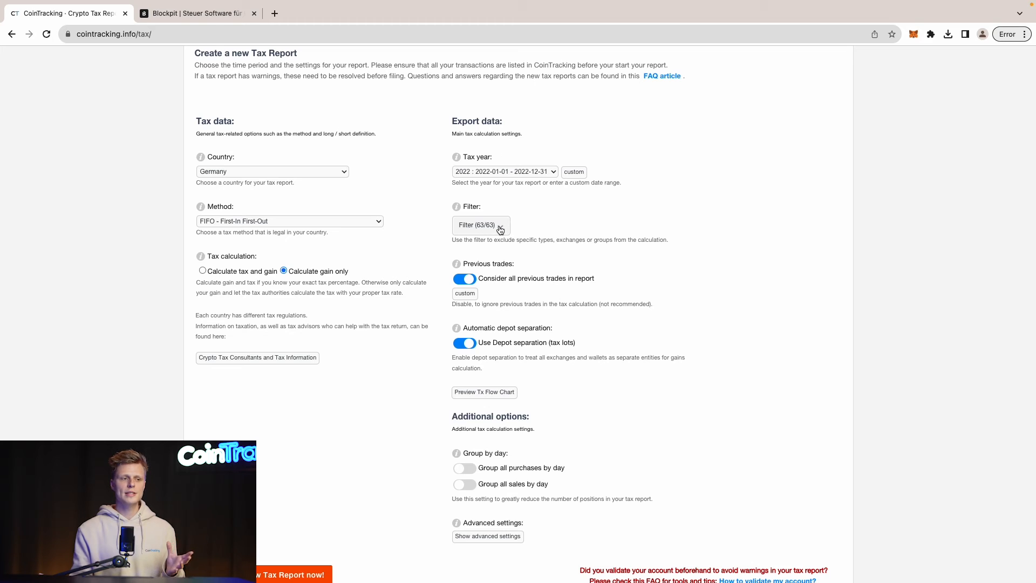
left_click(464, 342)
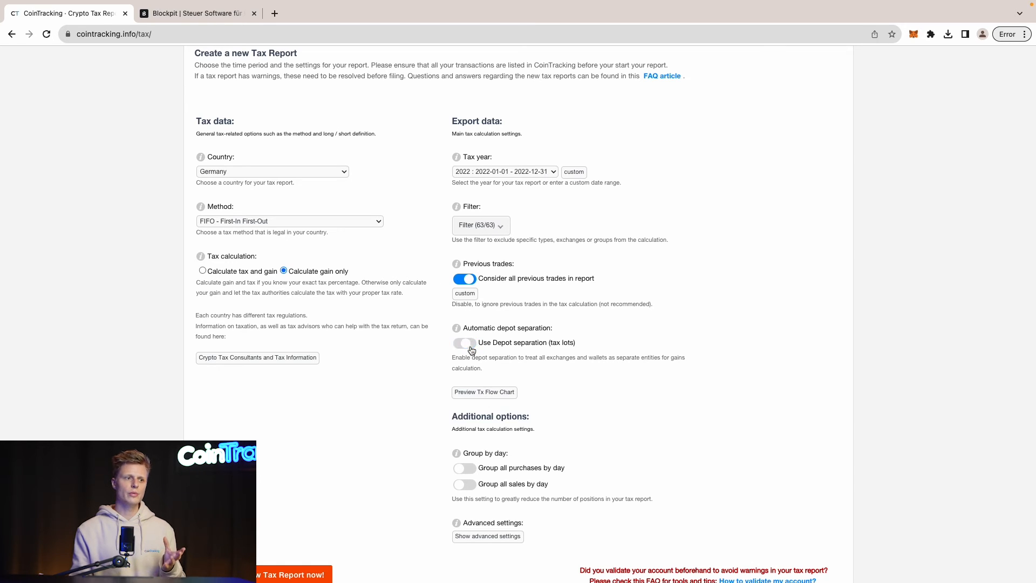
scroll("down", 3)
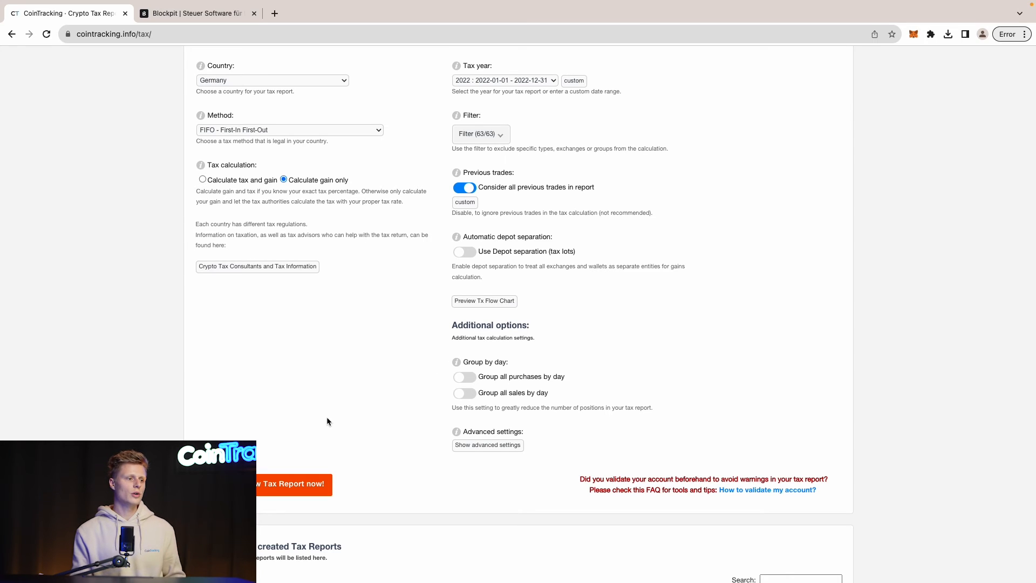
scroll("down", 3)
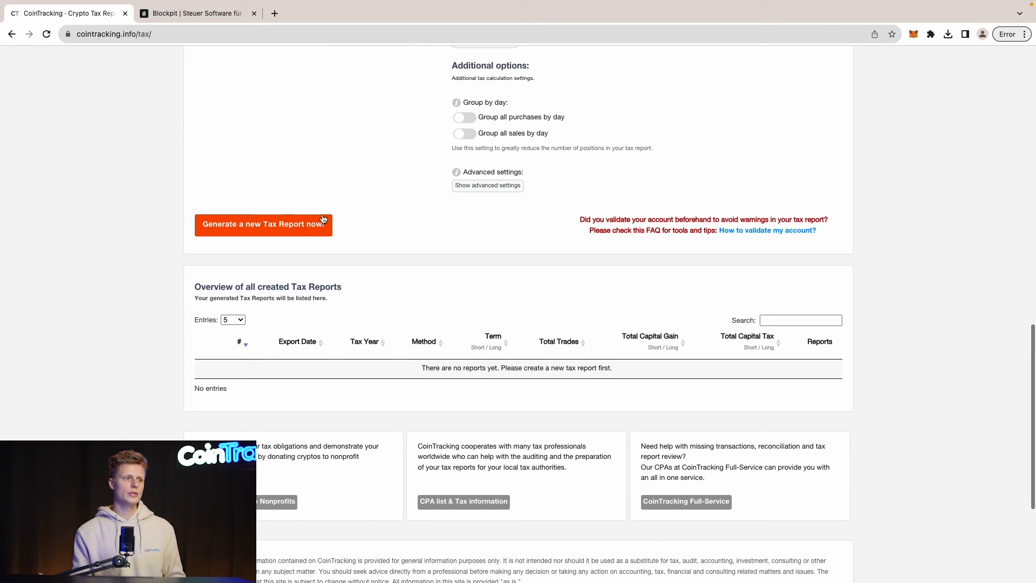
left_click(263, 224)
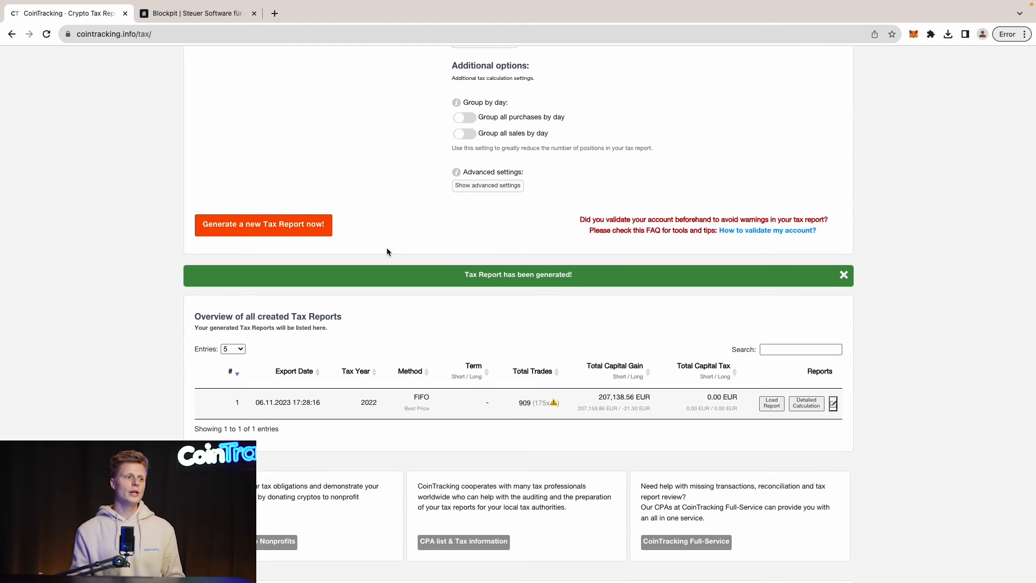
scroll("down", 3)
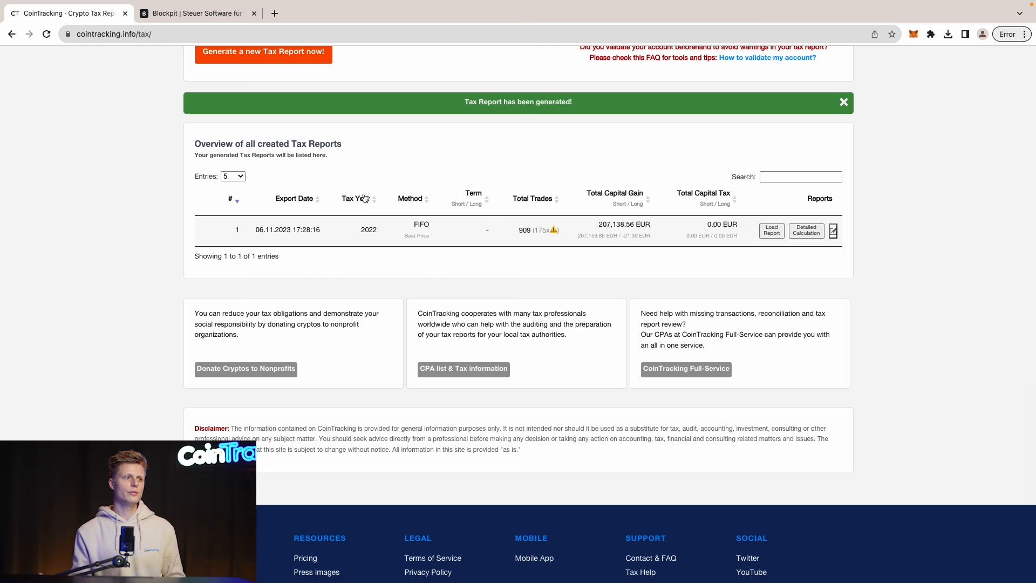
mouse_move(613, 218)
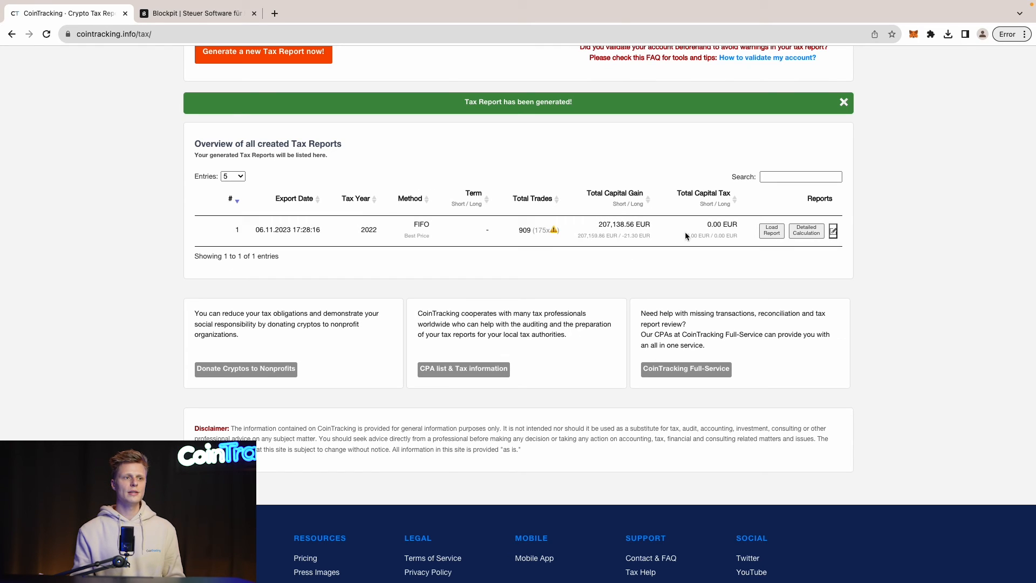
mouse_move(764, 247)
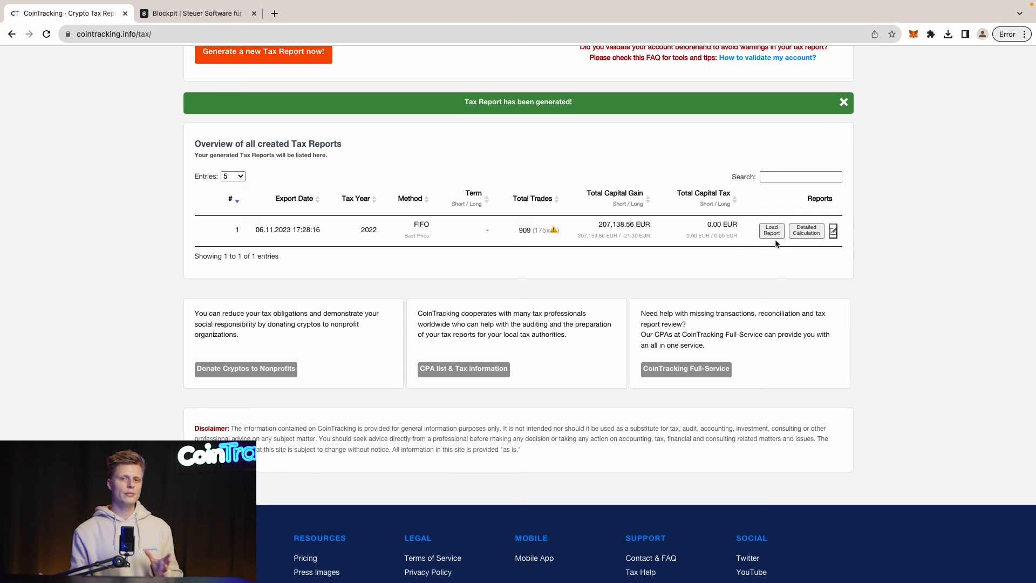
mouse_move(771, 230)
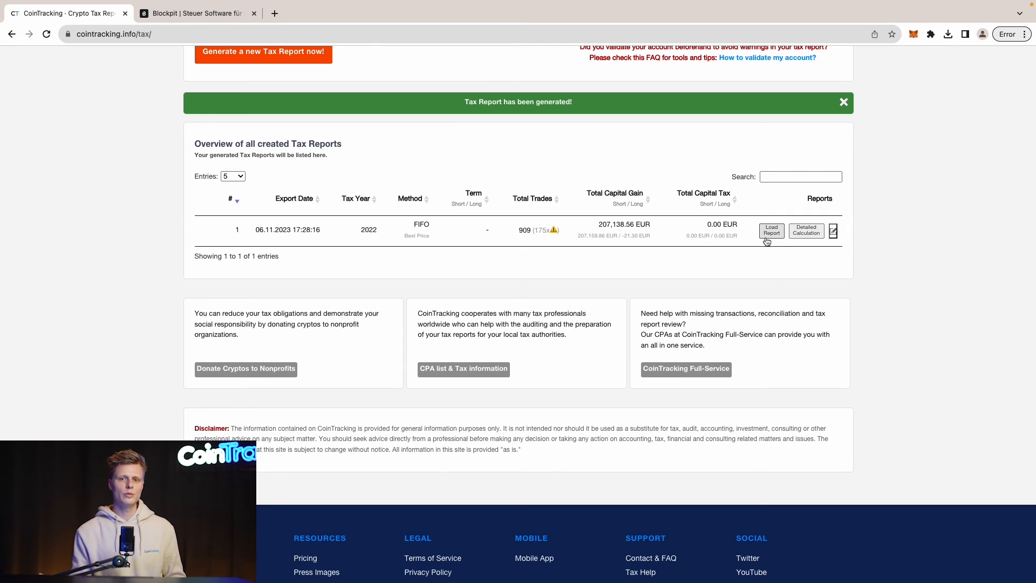
Load the 2022 report summary (207,159.86 EUR private sales) and bring up its download options.
left_click(771, 231)
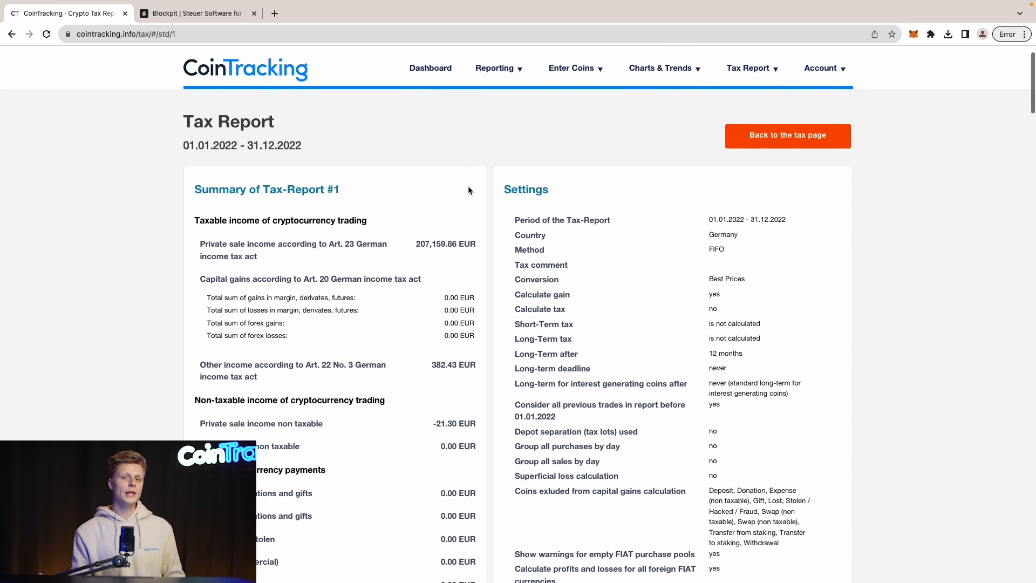
scroll("down", 3)
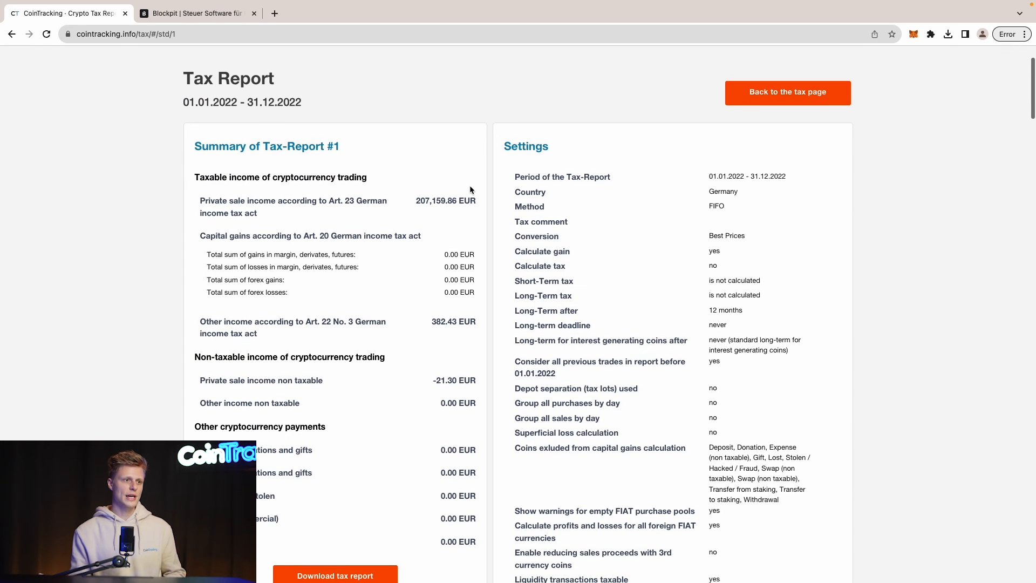
scroll("down", 3)
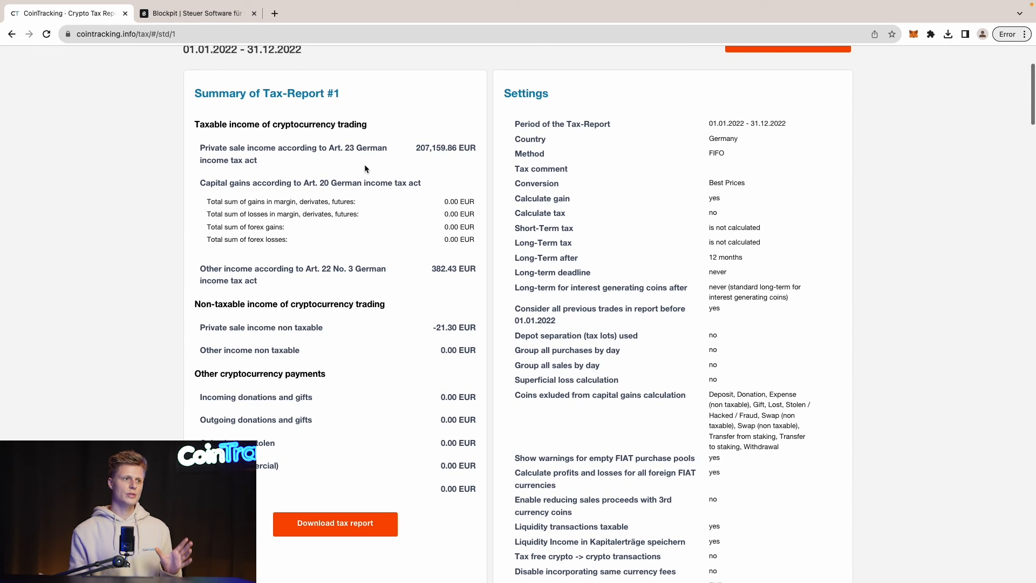
scroll("down", 3)
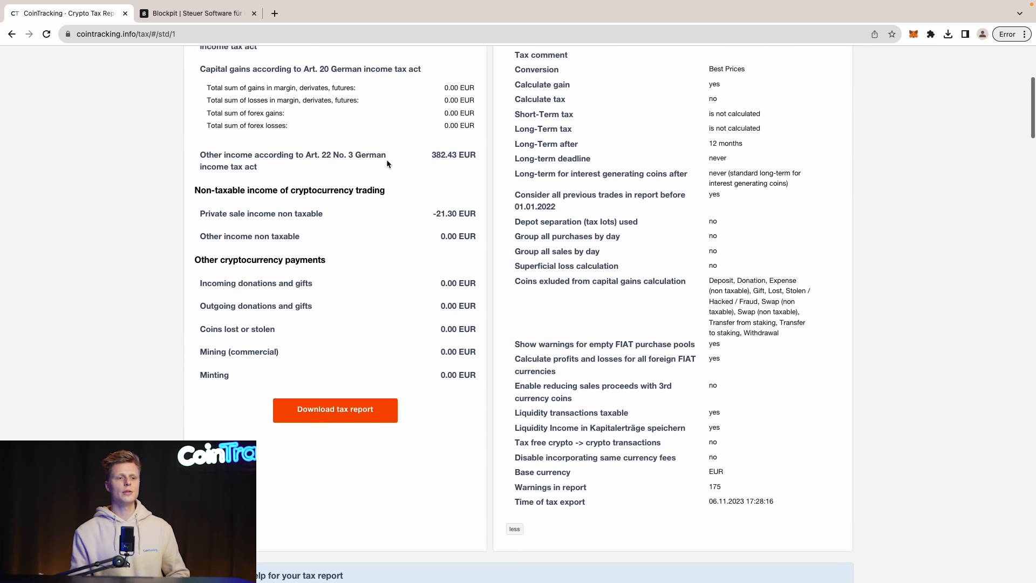
scroll("down", 3)
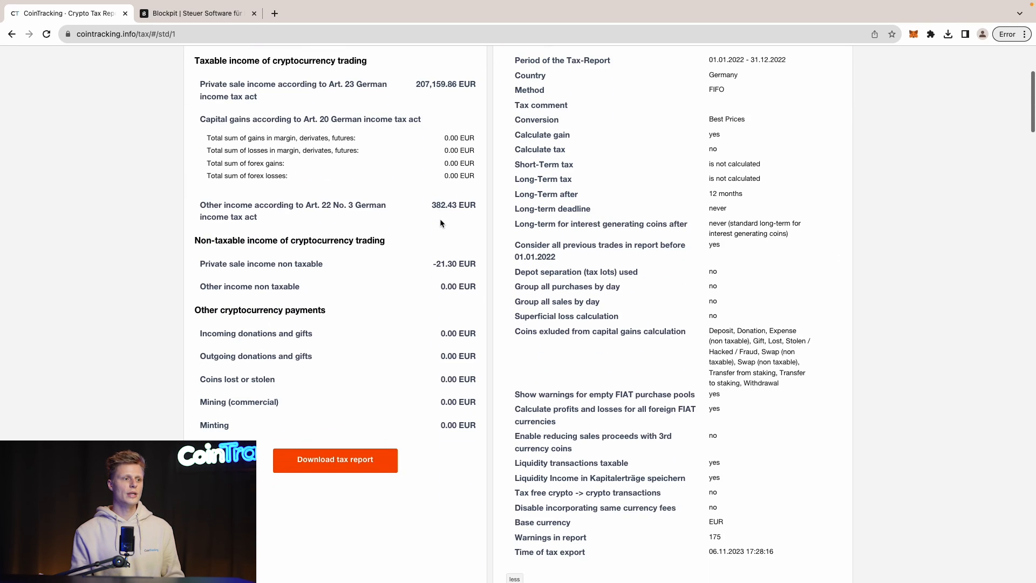
scroll("down", 3)
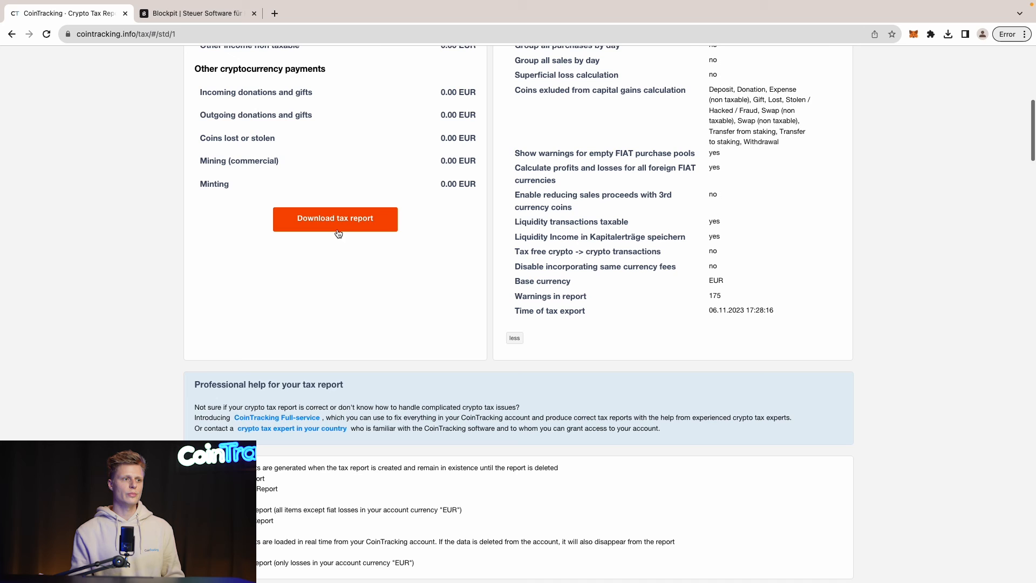
left_click(335, 218)
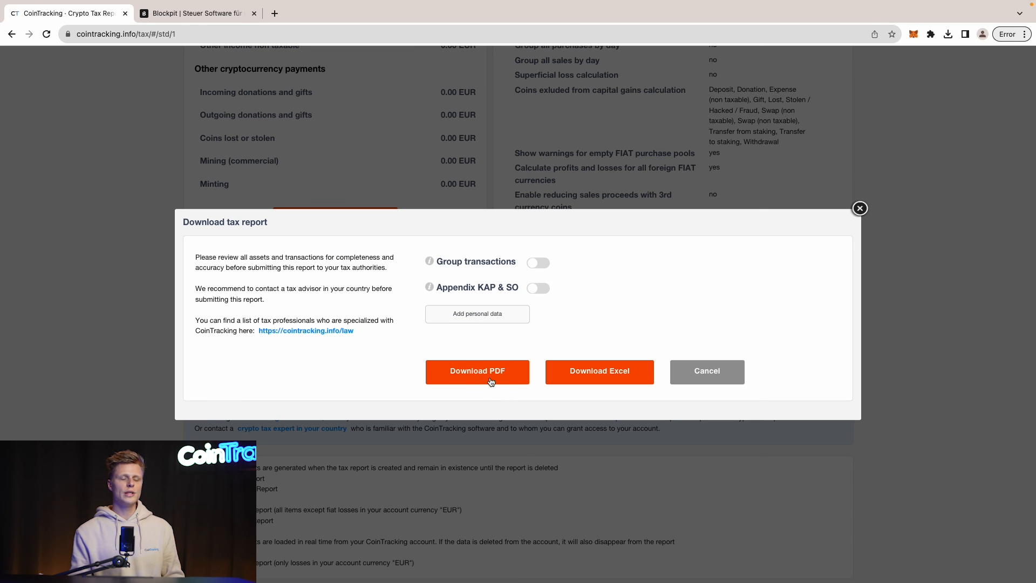